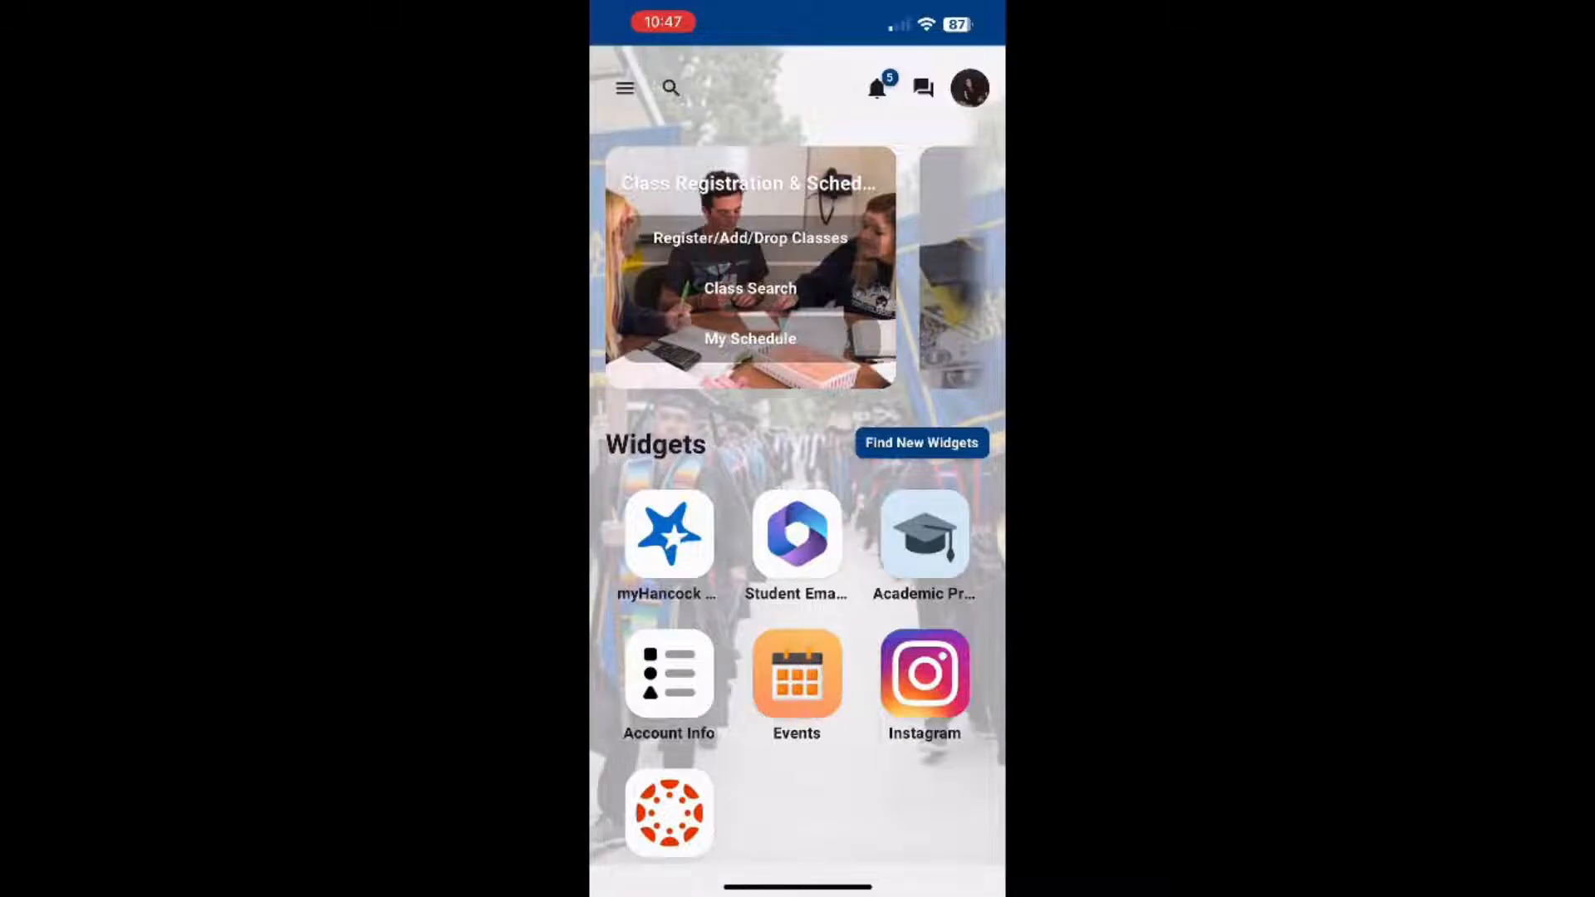
- Start adding a class from Register/Add/Drop Classes to reach the term choice
click(749, 238)
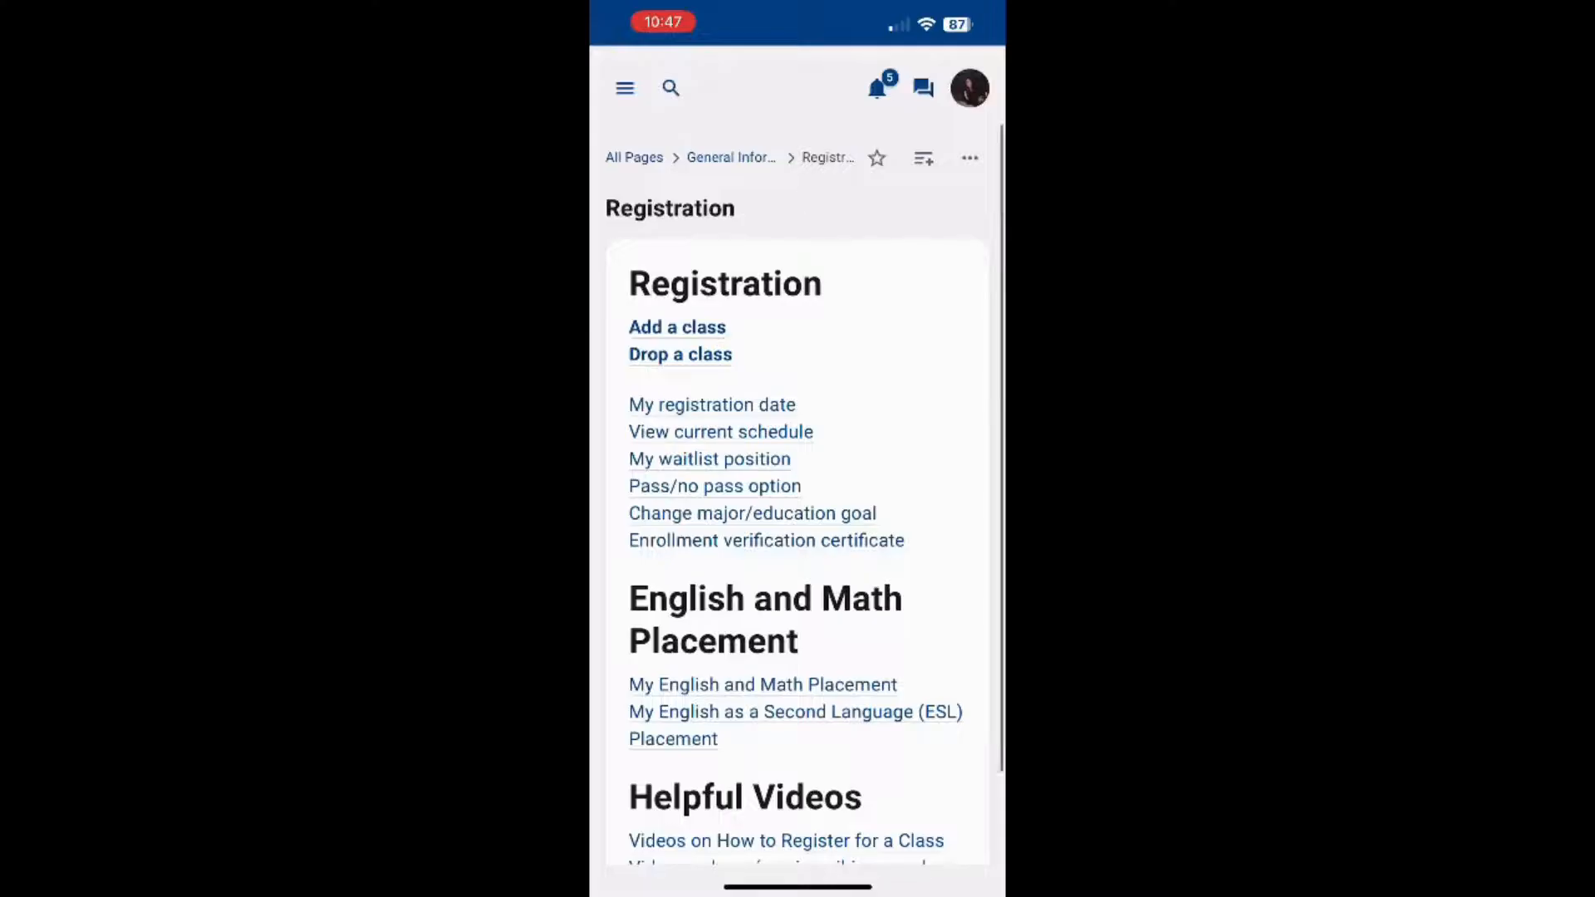
click(676, 327)
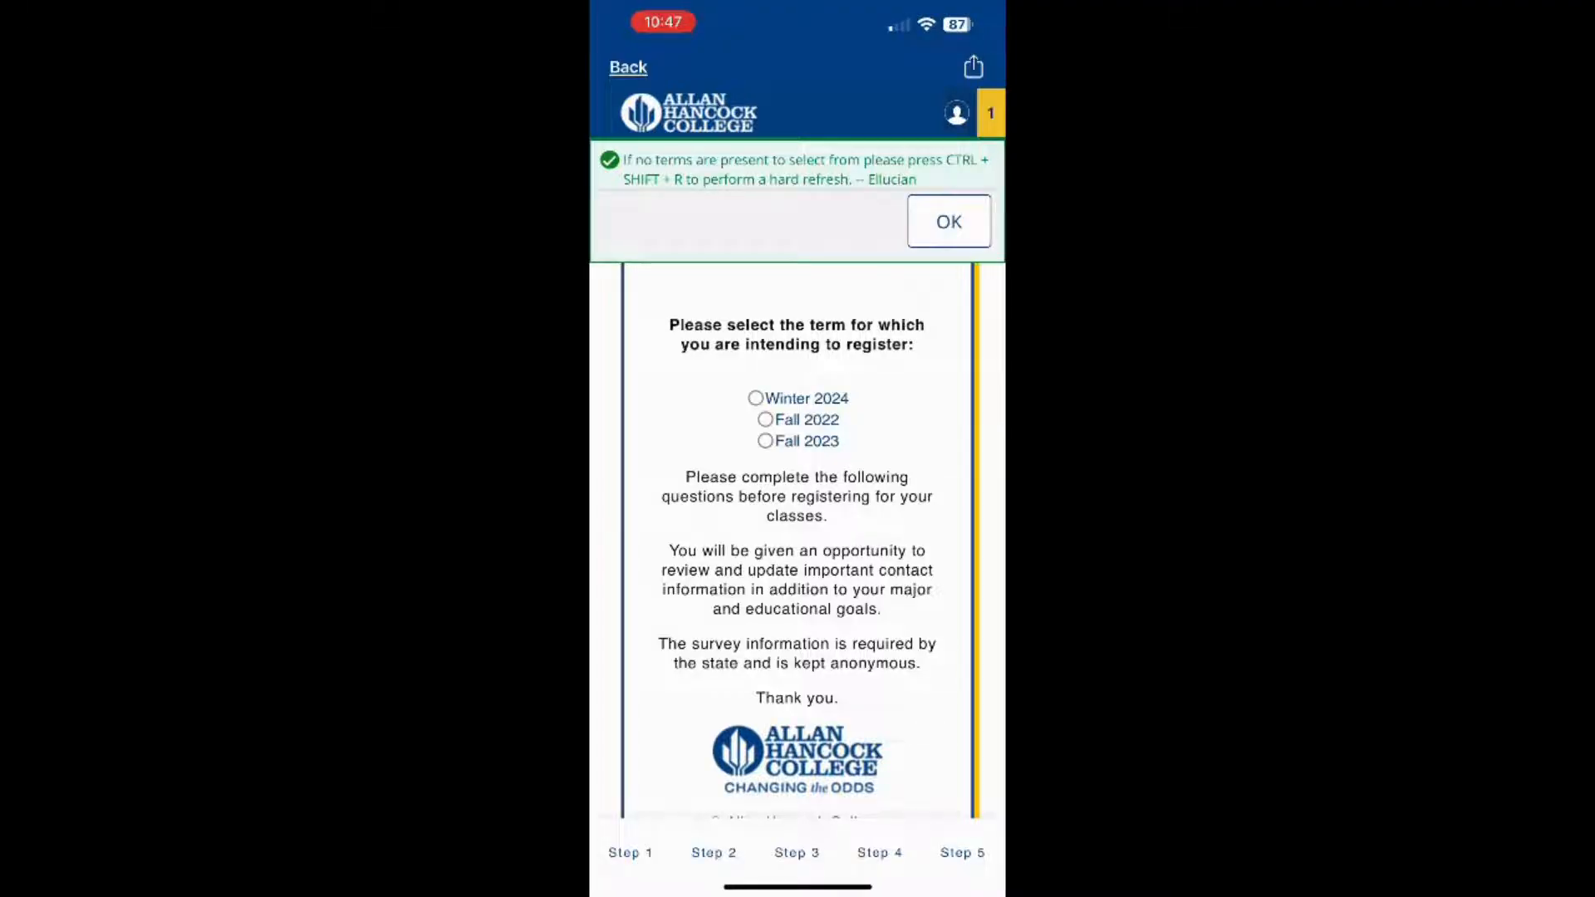
- Select Fall 2023 as the term and continue to CRN entry
click(947, 221)
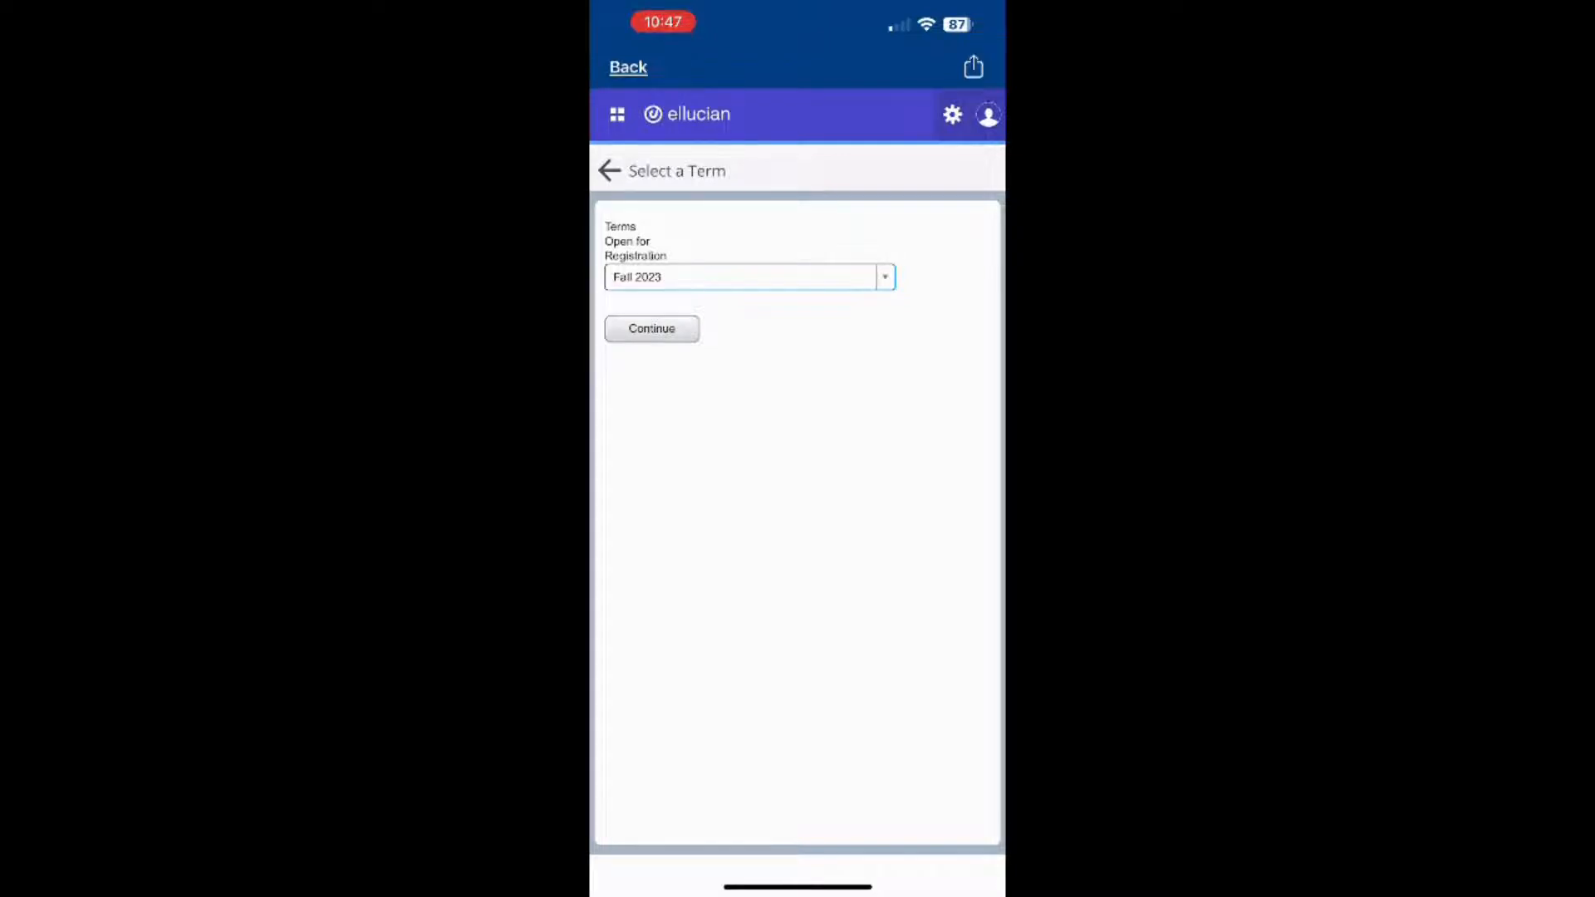
click(652, 327)
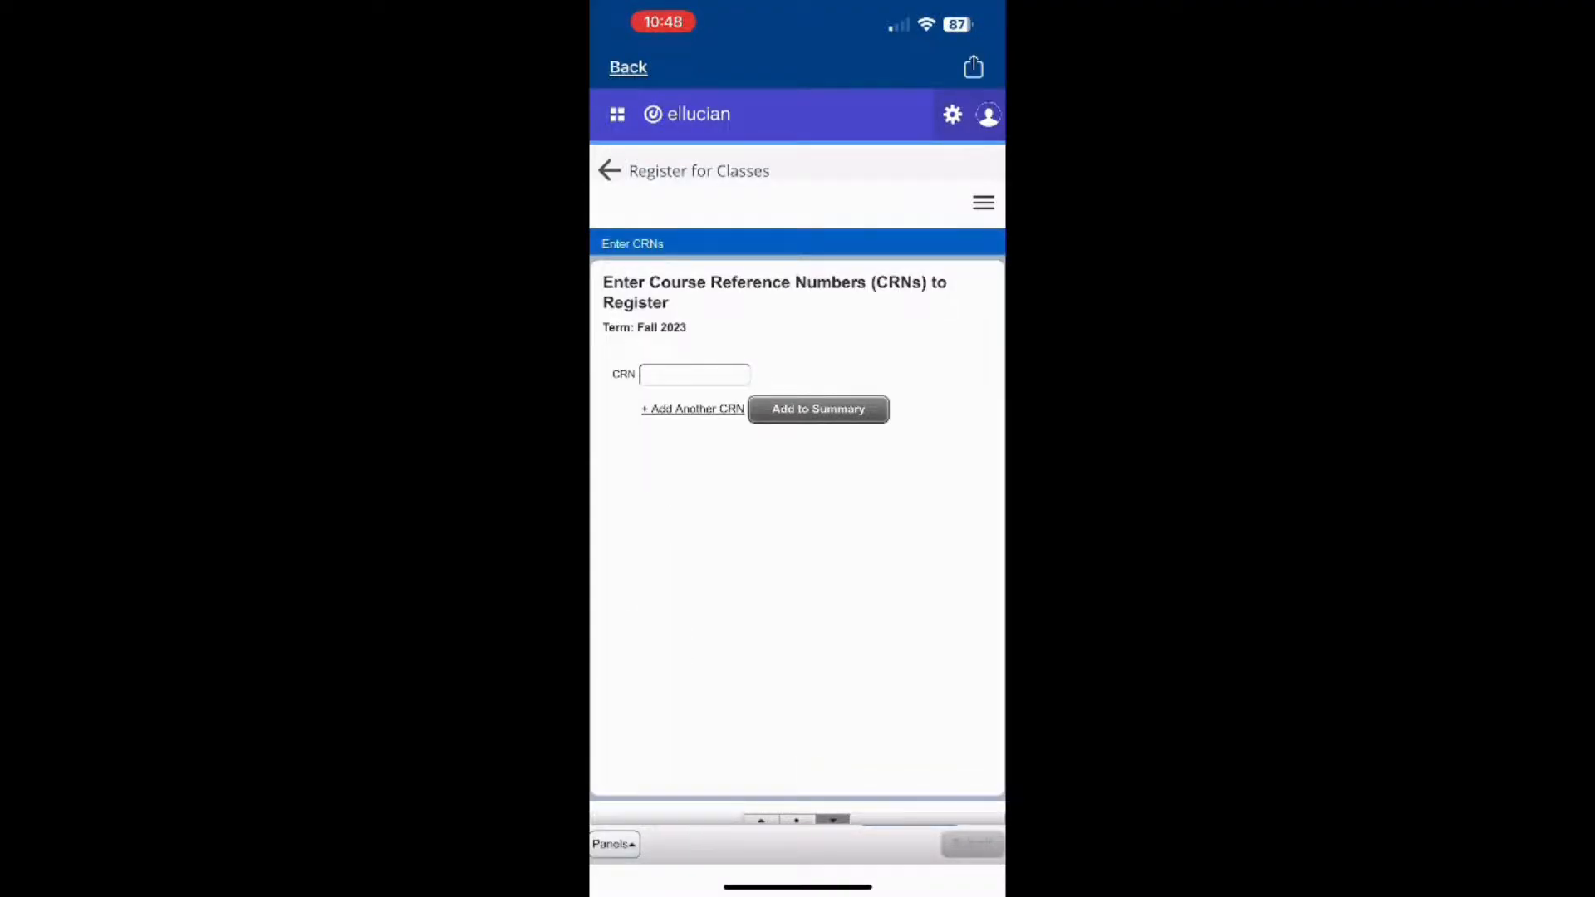
- Enter CRN 20257 (Art Appreciation ART 101) and submit it, bringing up the authorization code request
click(695, 374)
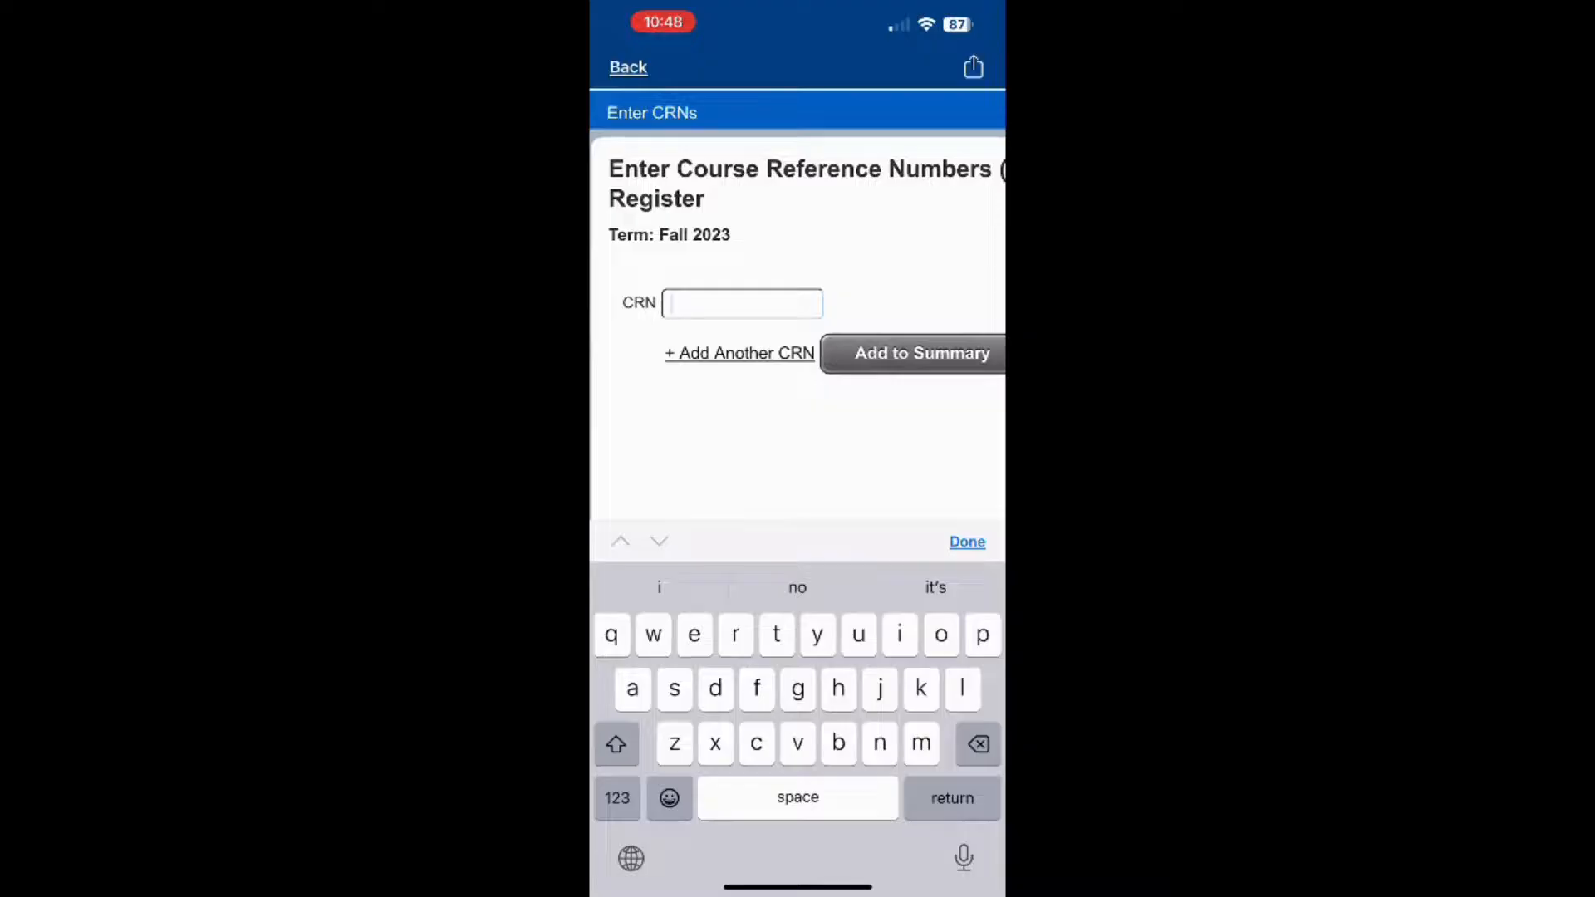
text(20)
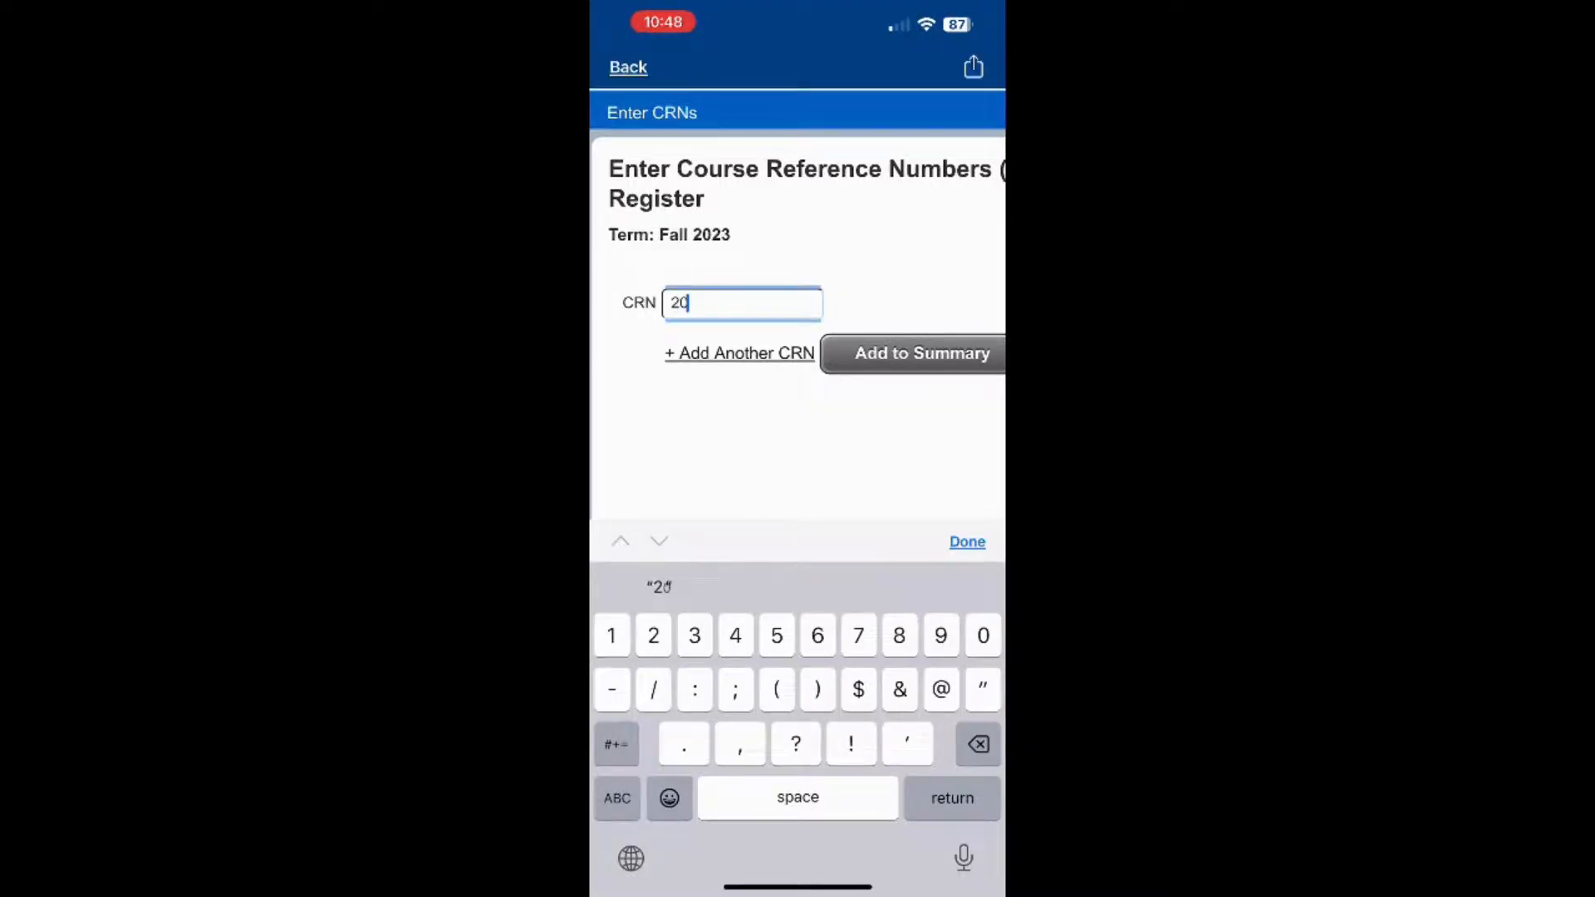
text(257)
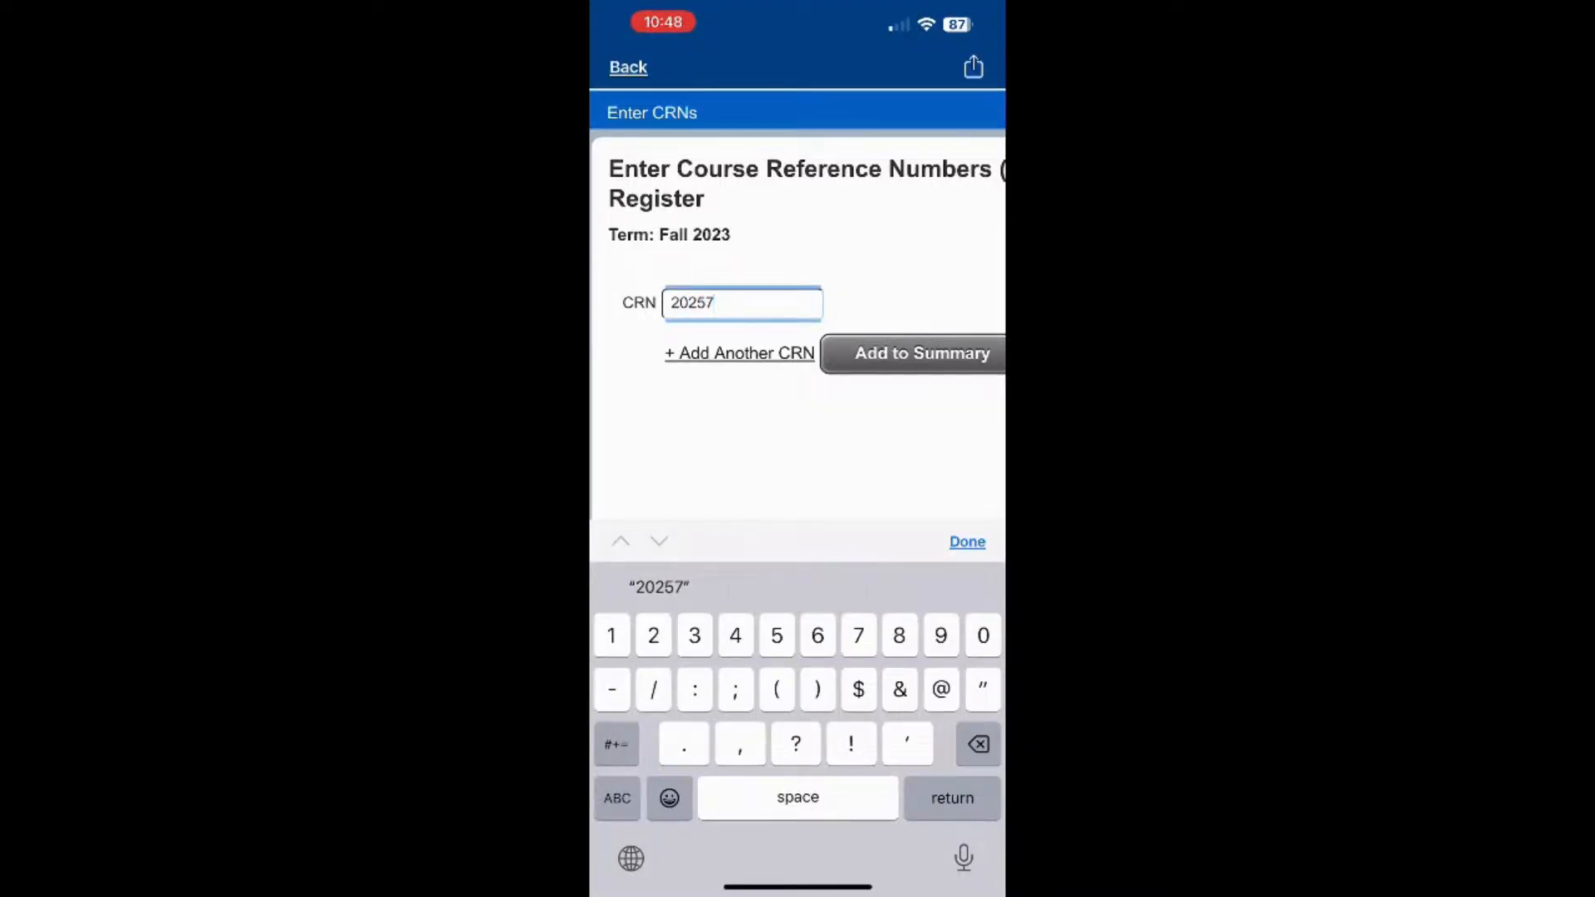
click(739, 352)
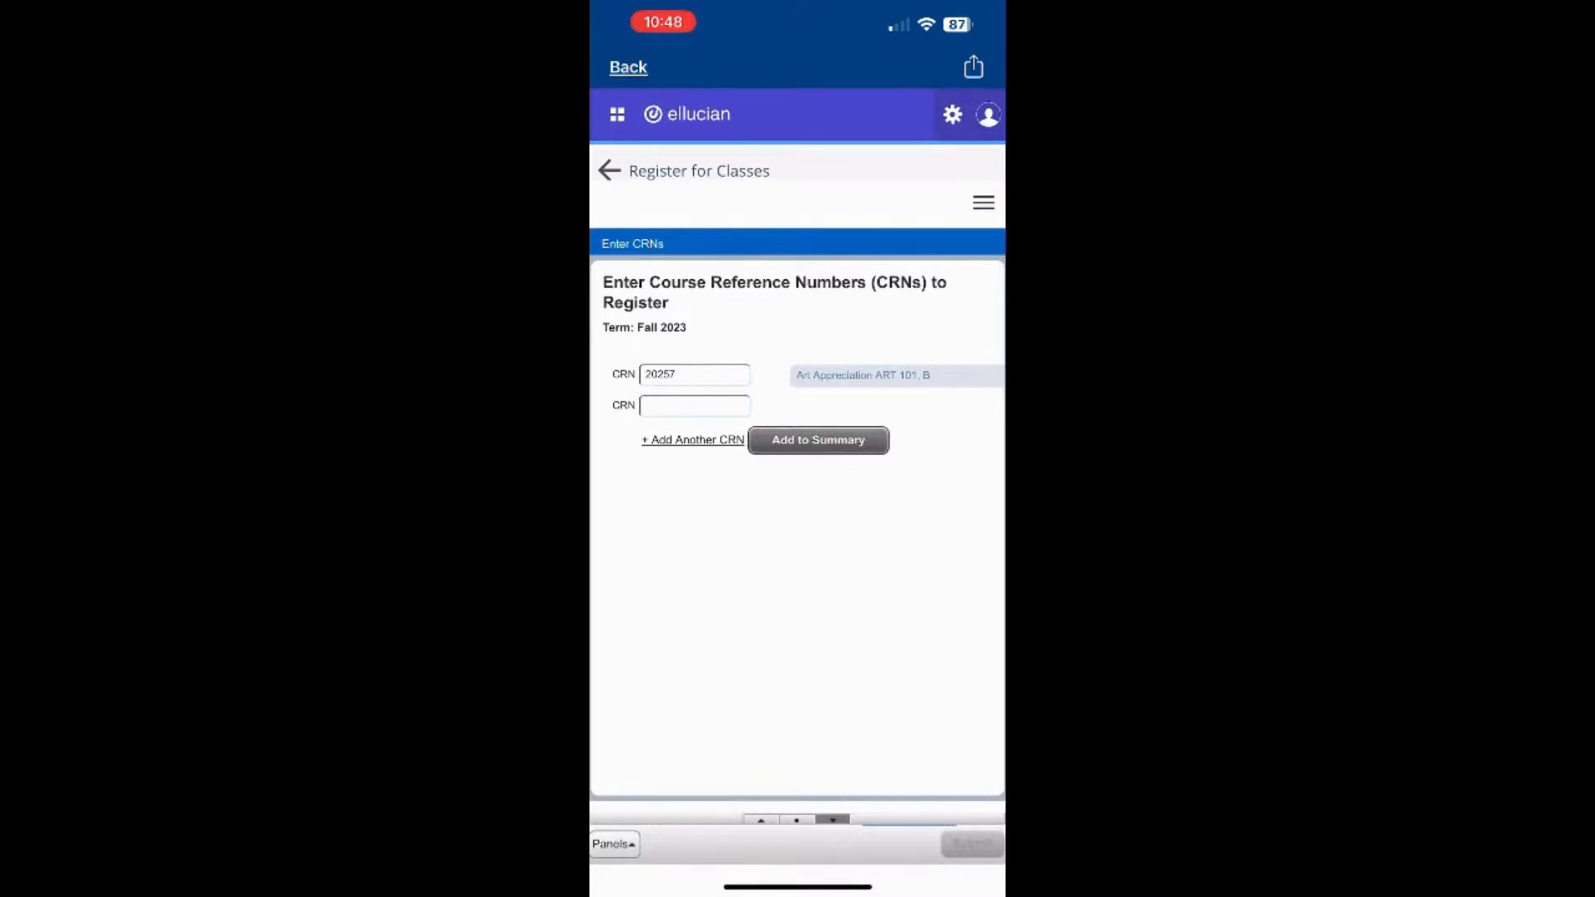
click(817, 439)
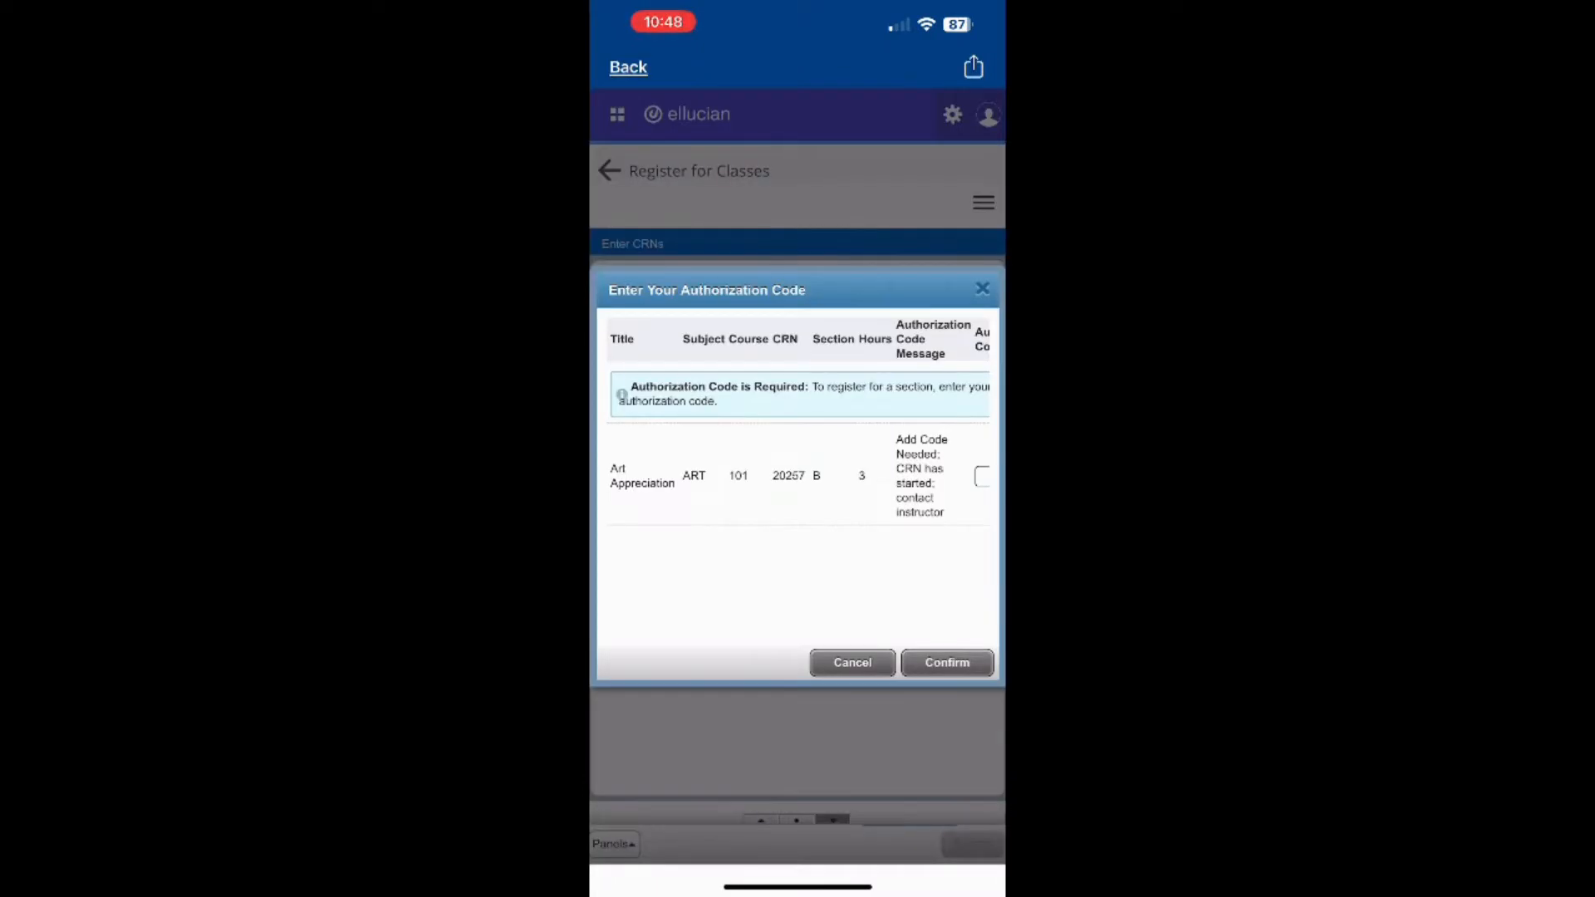